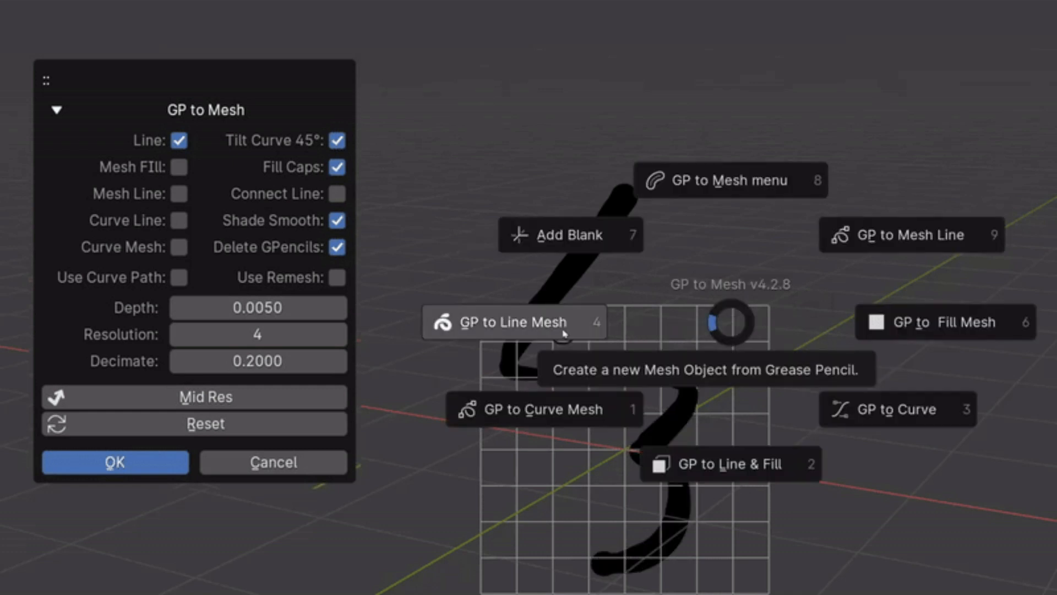
Convert the hand-drawn grease-pencil stroke into a line mesh via GP to Line Mesh
{"action": "left_click", "coordinate": [514, 321]}
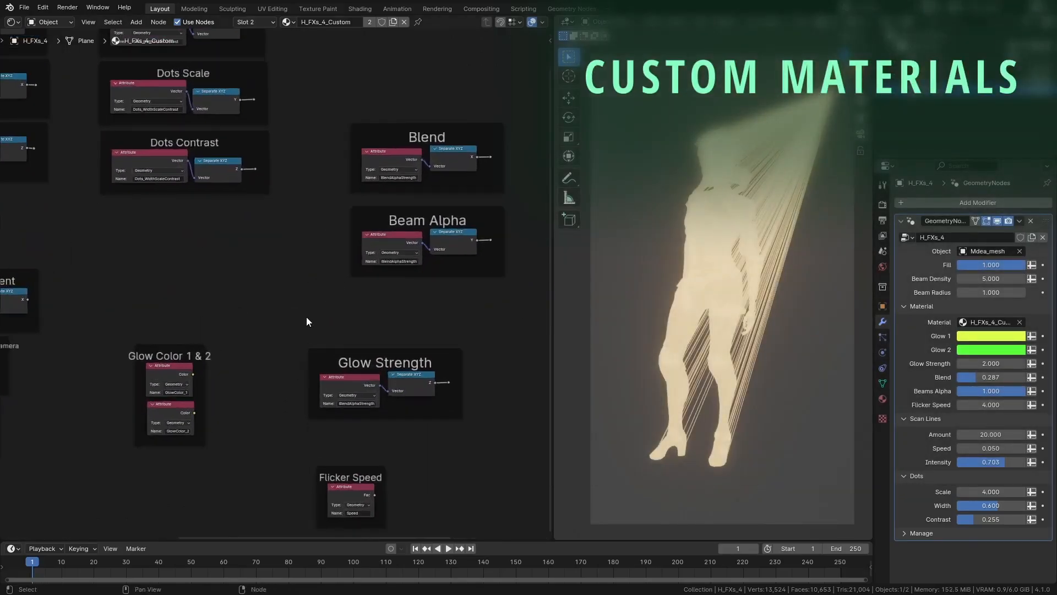
Show the Hologram FXs asset library on its UI catalog in the Asset Browser
{"action": "left_click", "coordinate": [990, 335]}
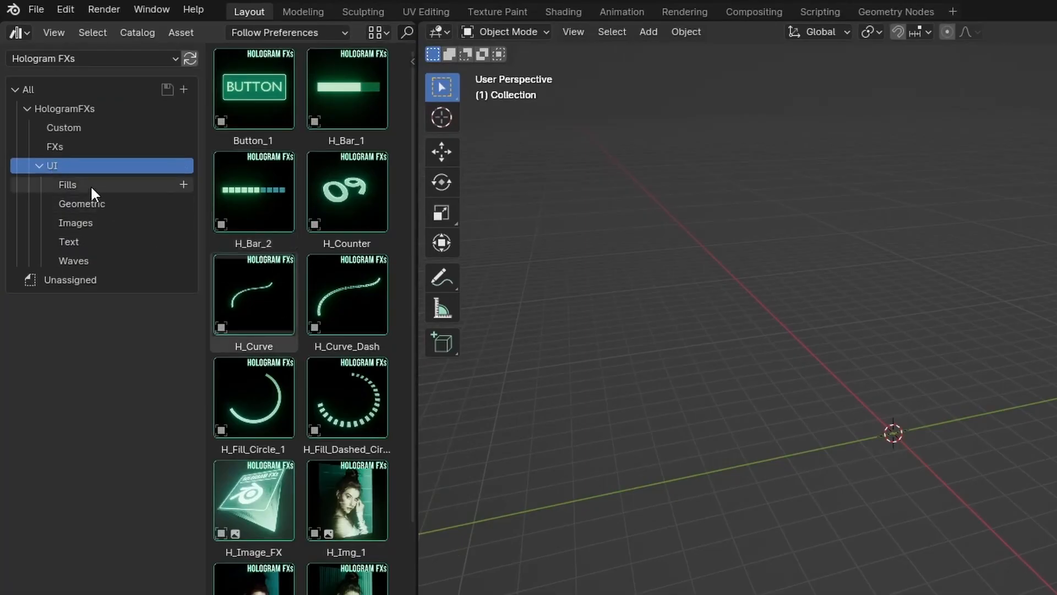
Filter the hologram library to its fill assets and bring one into the Sketch N' Simulate demo scene
{"action": "left_click", "coordinate": [67, 184]}
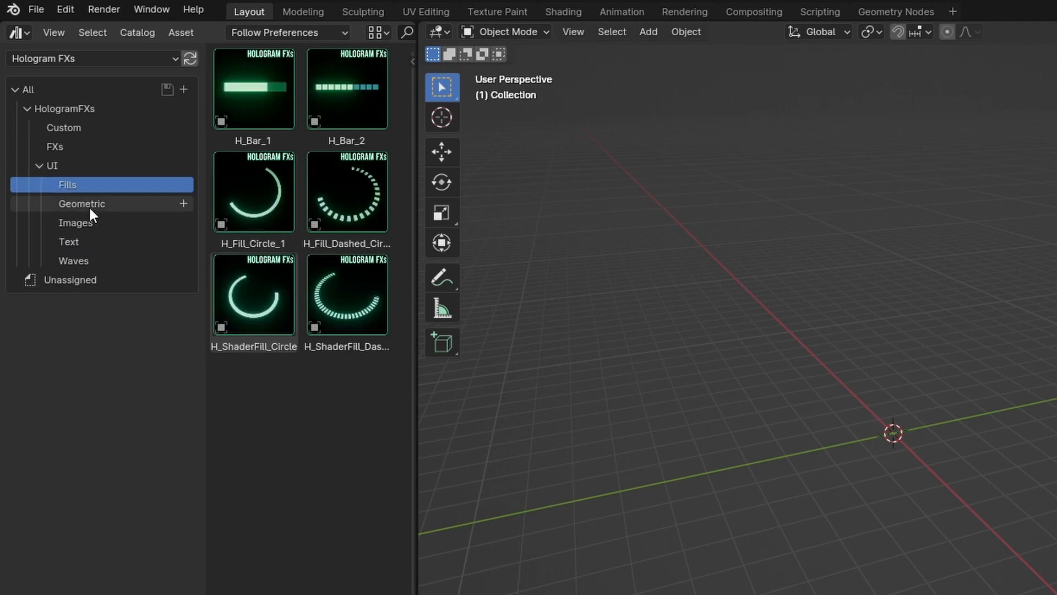
{"action": "left_click", "coordinate": [69, 241]}
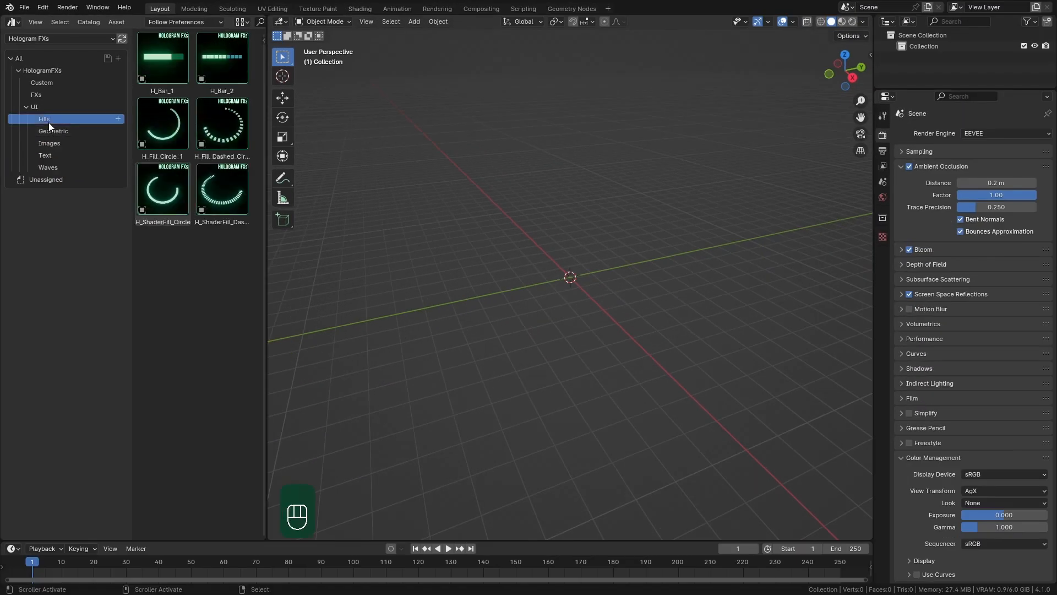
{"action": "left_click", "coordinate": [45, 155]}
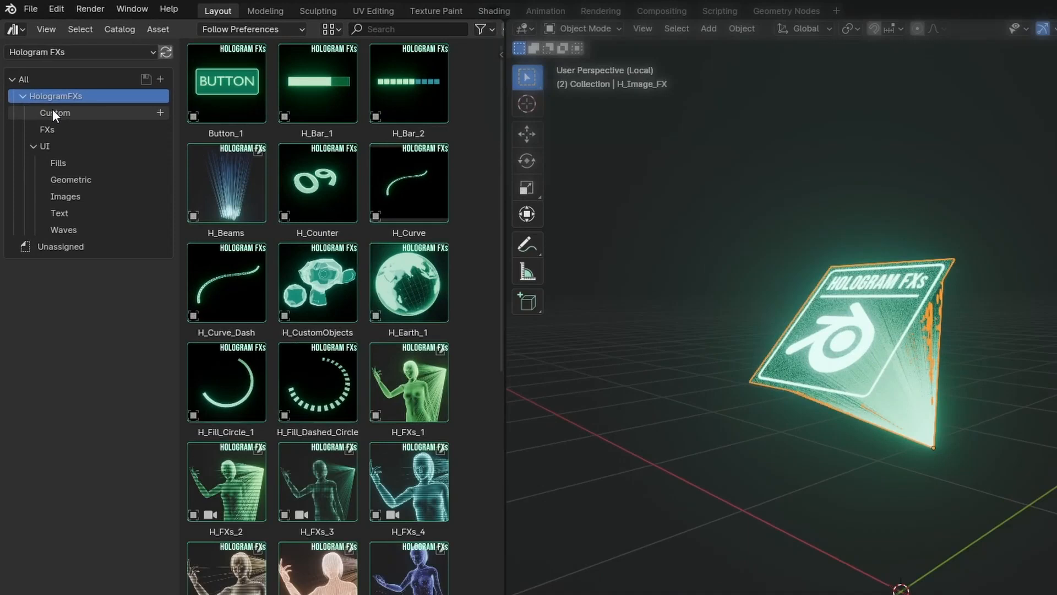
{"action": "left_click", "coordinate": [59, 163]}
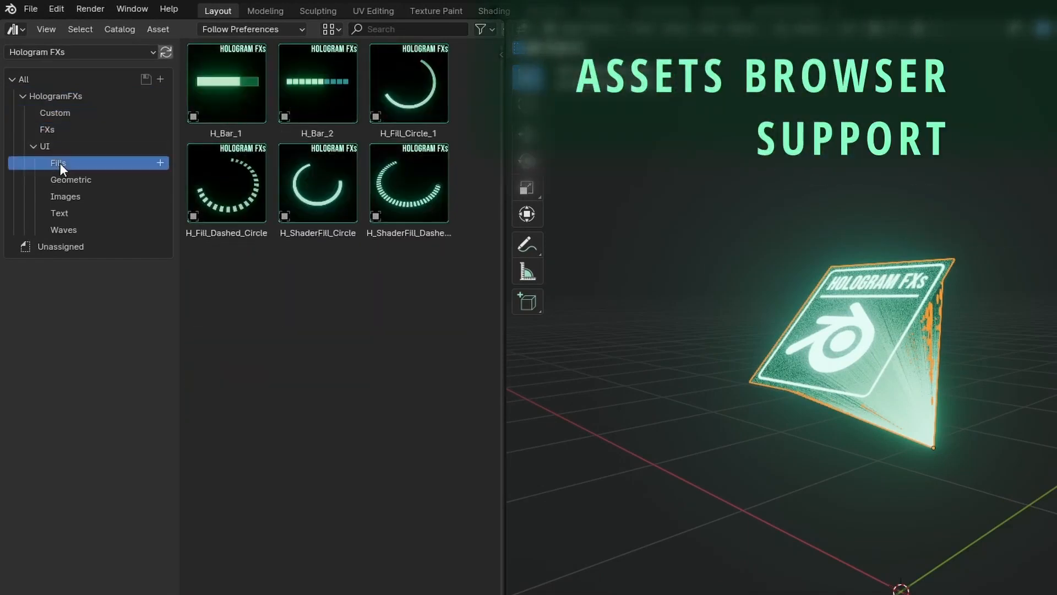
{"action": "left_click", "coordinate": [59, 212]}
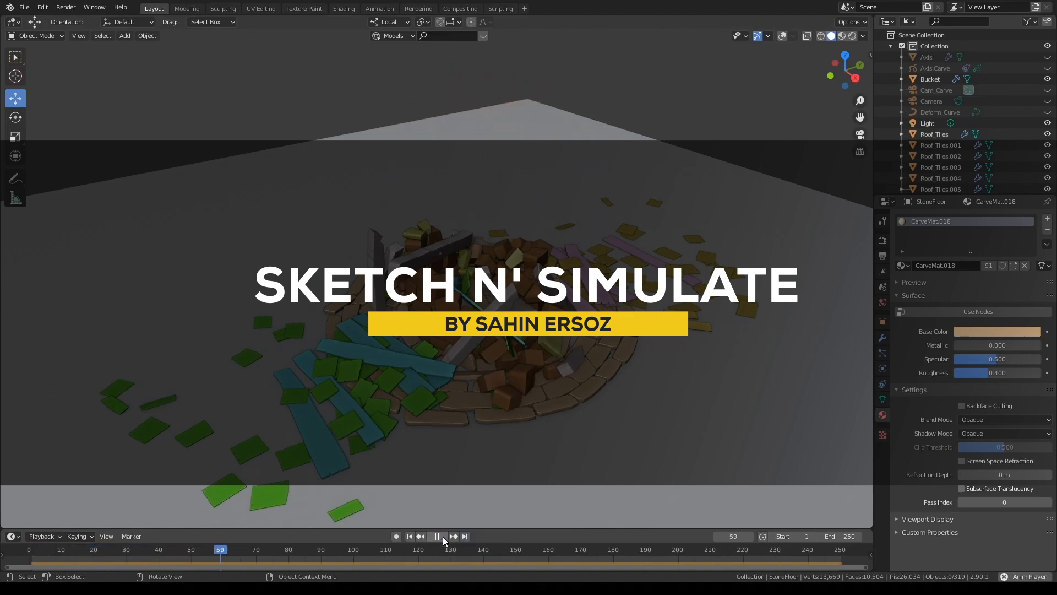
Play the tile collapse, then bring up the Sketch_N_Simulate rigid body / cloth / soft body choices for the brick arch
{"action": "left_click", "coordinate": [436, 536]}
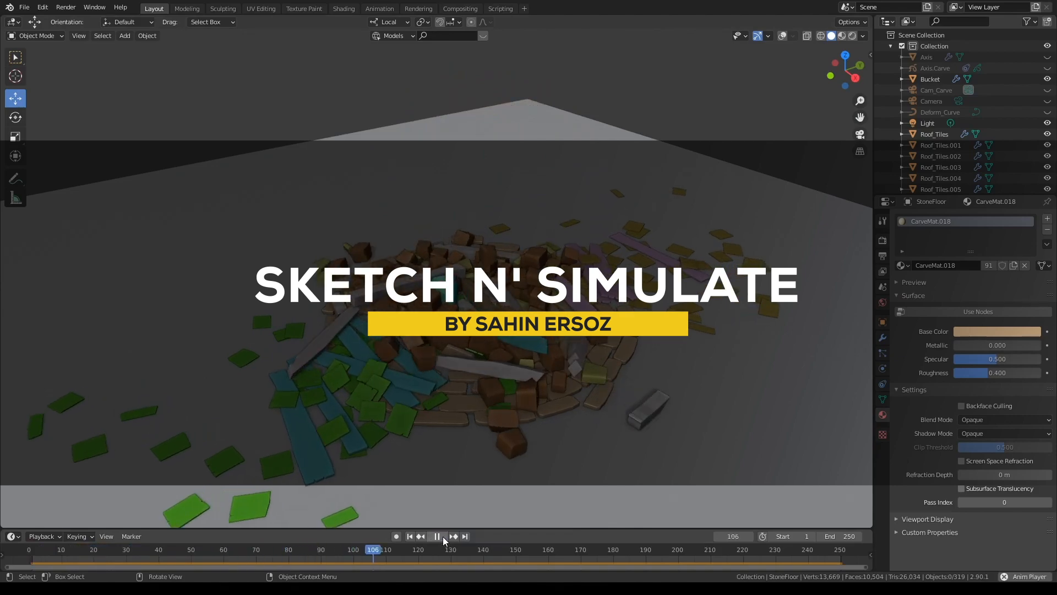
{"action": "left_click", "coordinate": [436, 536]}
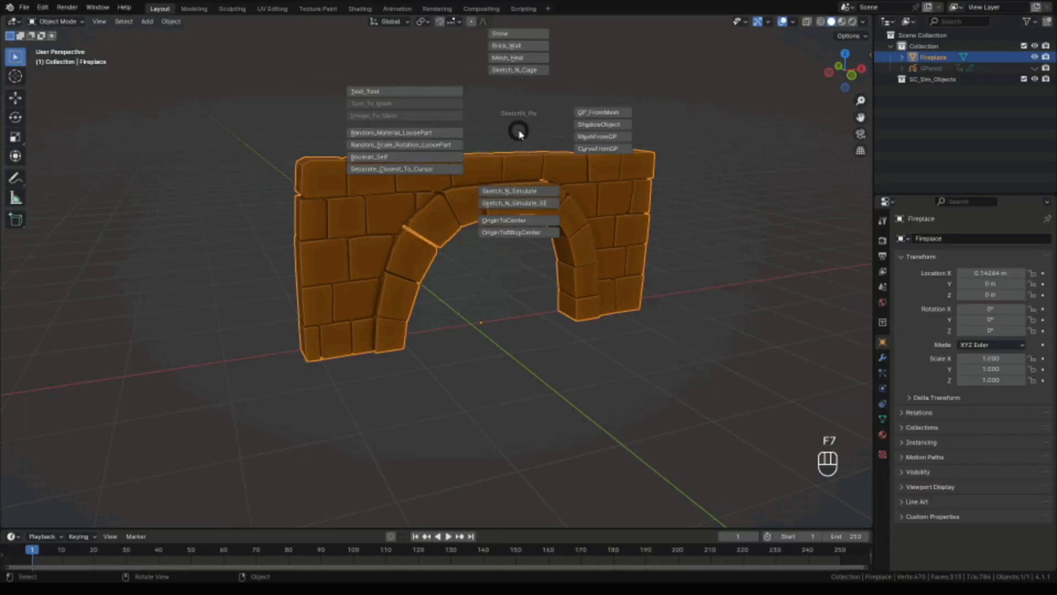
{"action": "left_click", "coordinate": [516, 191]}
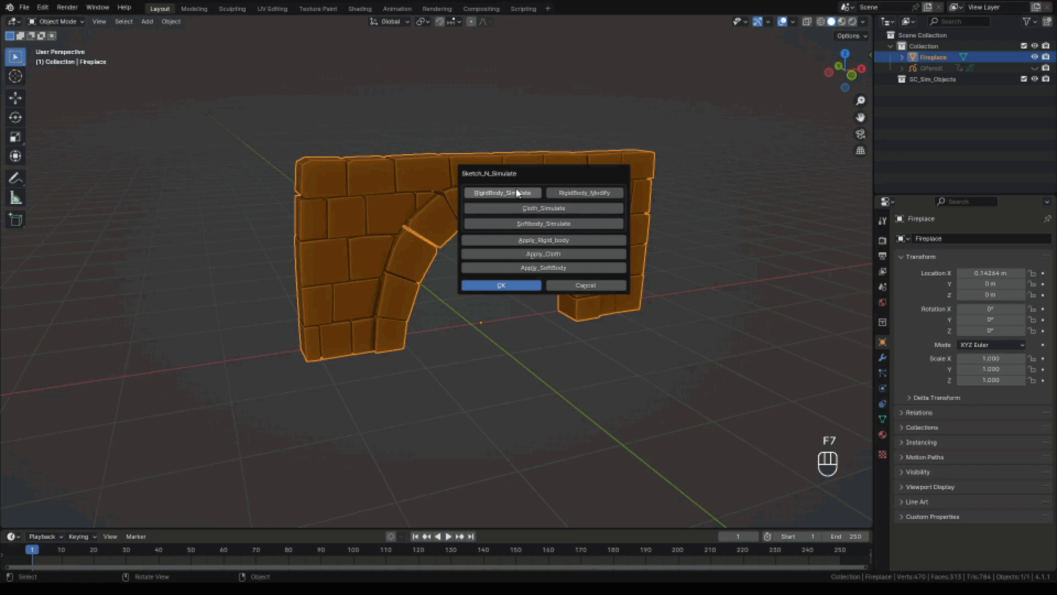
Set up a rigid body sim with a ground object for the brick arch and play its collapse
{"action": "left_click", "coordinate": [502, 192]}
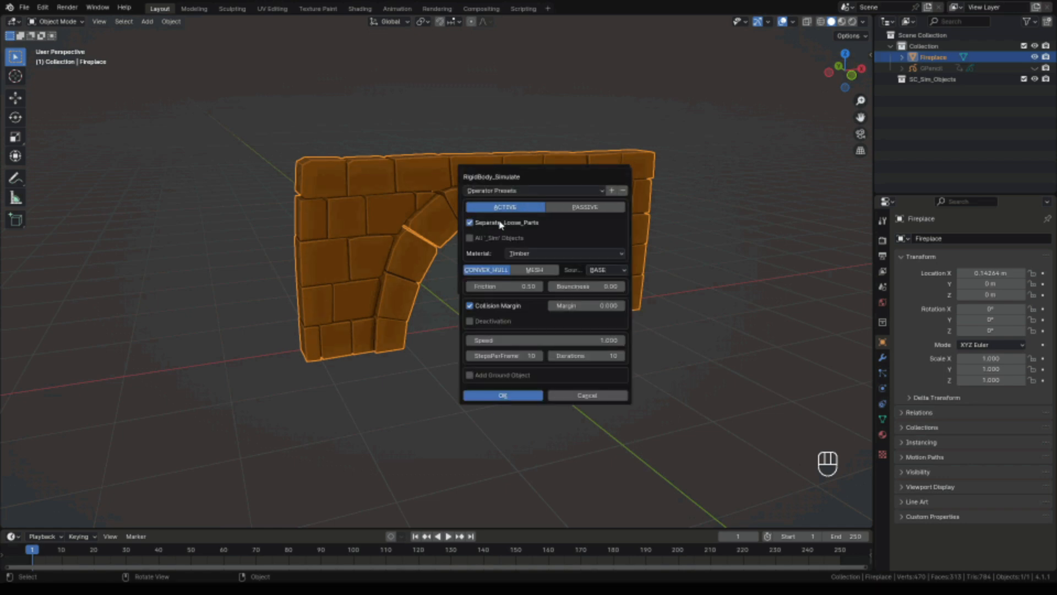
{"action": "left_click", "coordinate": [470, 374]}
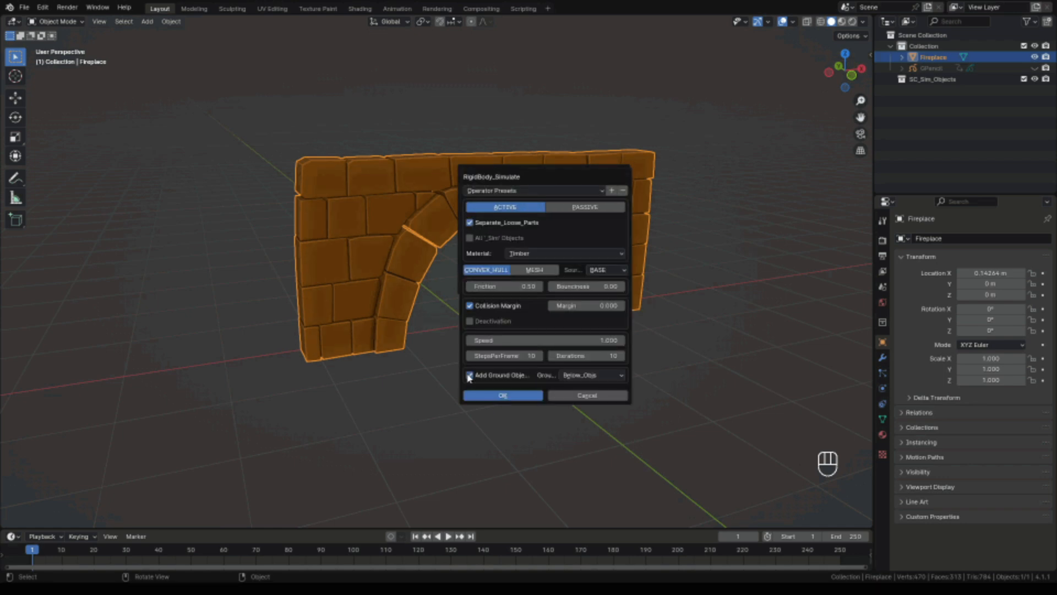
{"action": "left_click", "coordinate": [502, 396]}
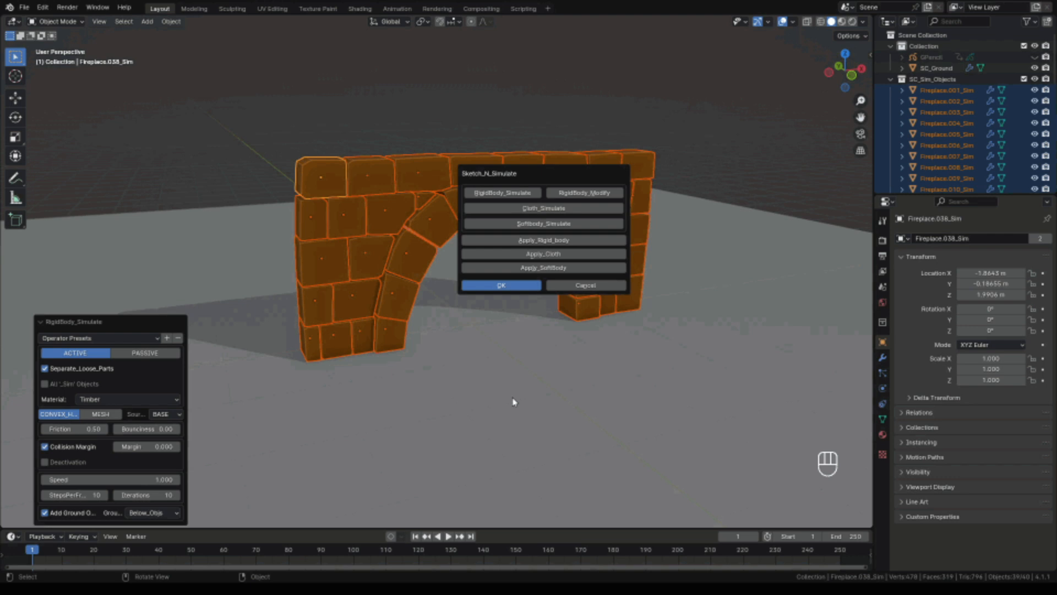
{"action": "left_click", "coordinate": [499, 284]}
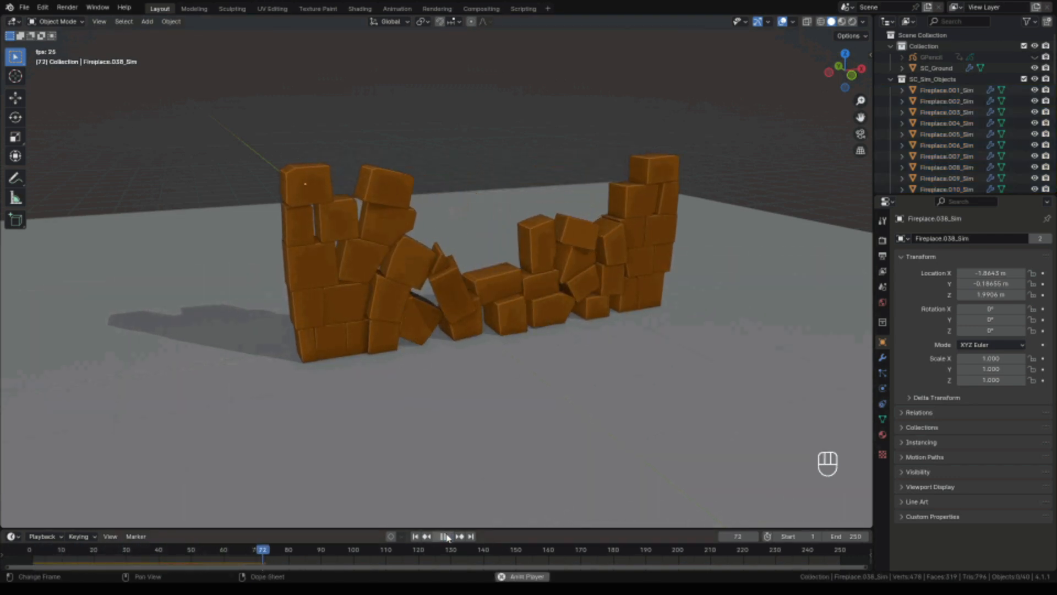
{"action": "left_click", "coordinate": [446, 536]}
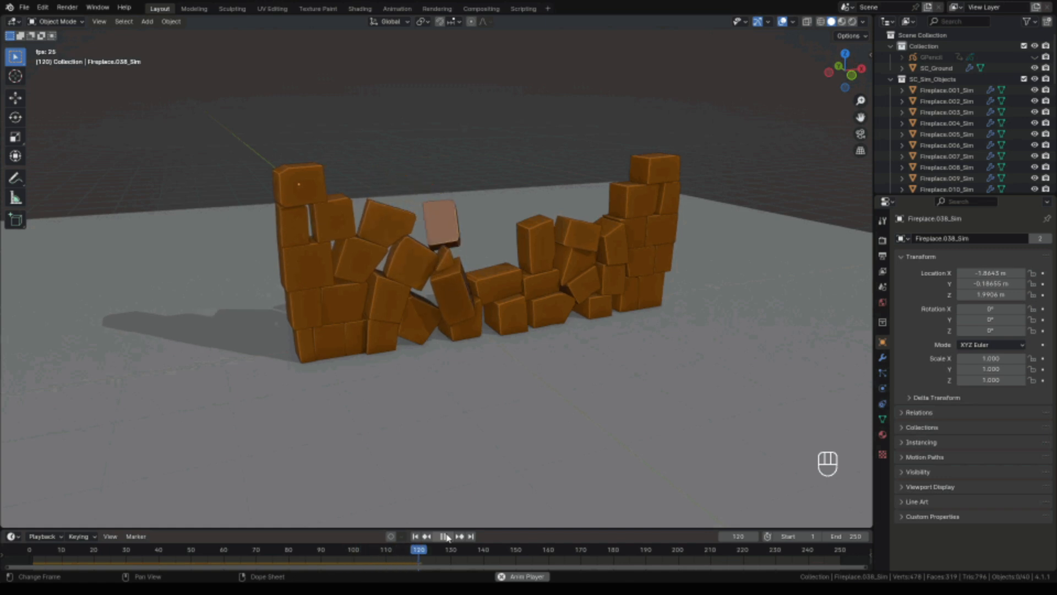
{"action": "left_click", "coordinate": [444, 537]}
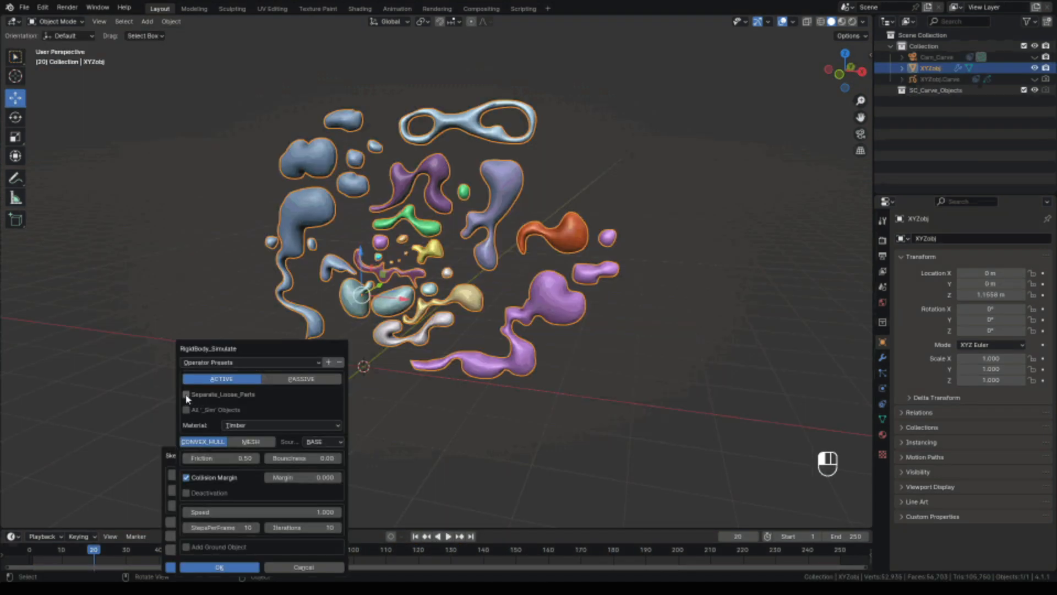
Split the blob sculpture into loose pieces with a ground, play the drop, then undo the sketched strokes in the StoneGate scene
{"action": "left_click", "coordinate": [188, 394]}
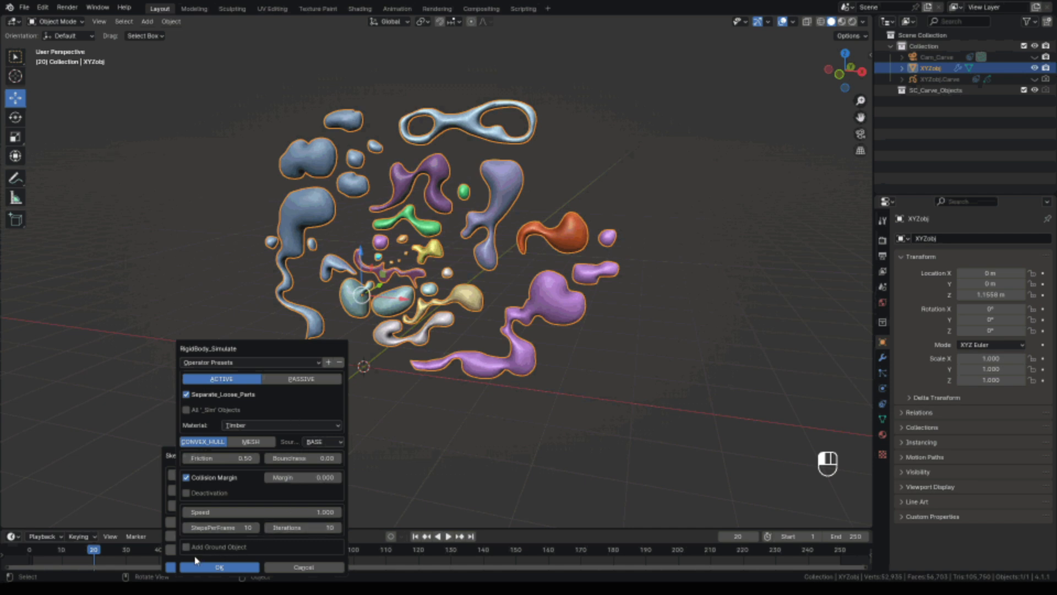
{"action": "left_click", "coordinate": [187, 547]}
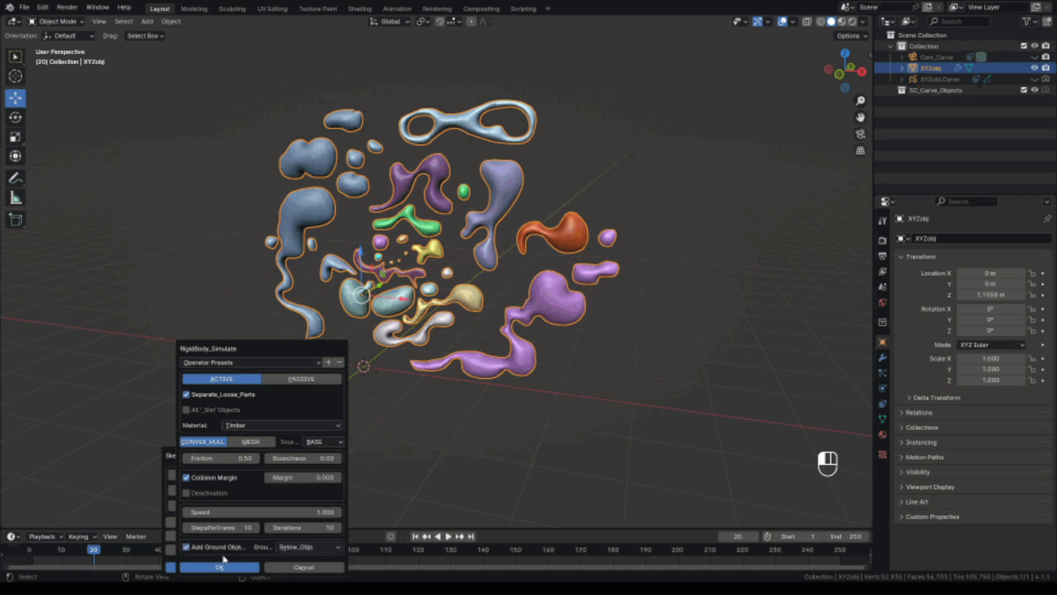
{"action": "left_click", "coordinate": [218, 566]}
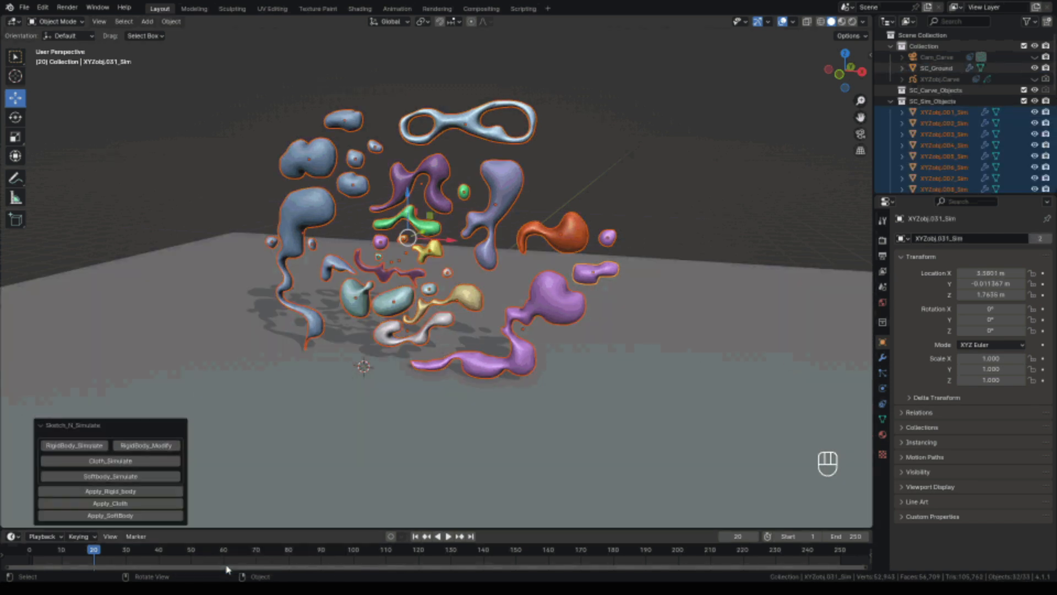
{"action": "left_click", "coordinate": [447, 536]}
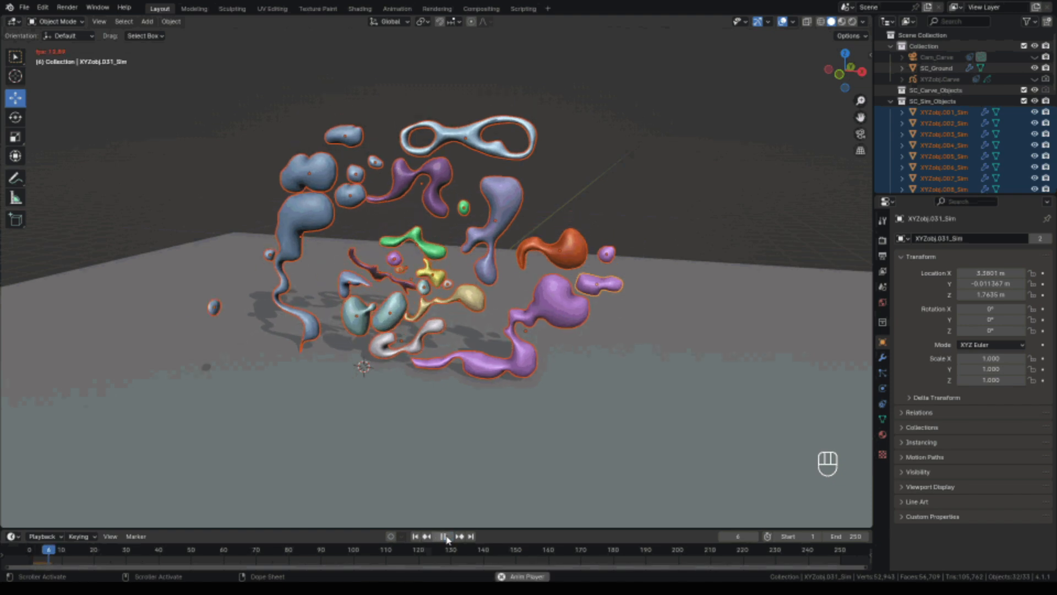
{"action": "left_click", "coordinate": [444, 536]}
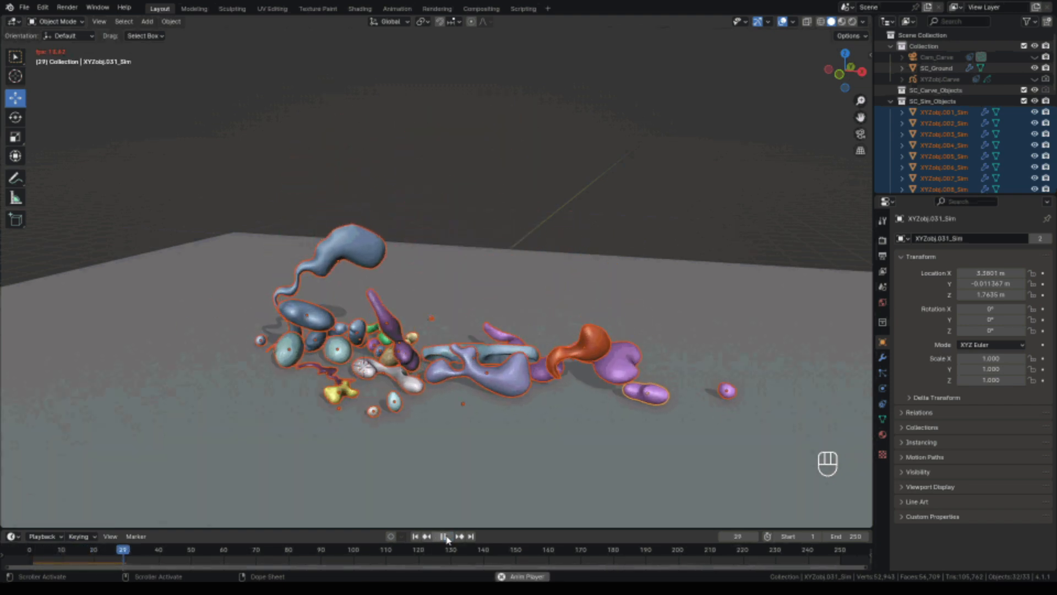
{"action": "left_click", "coordinate": [443, 536]}
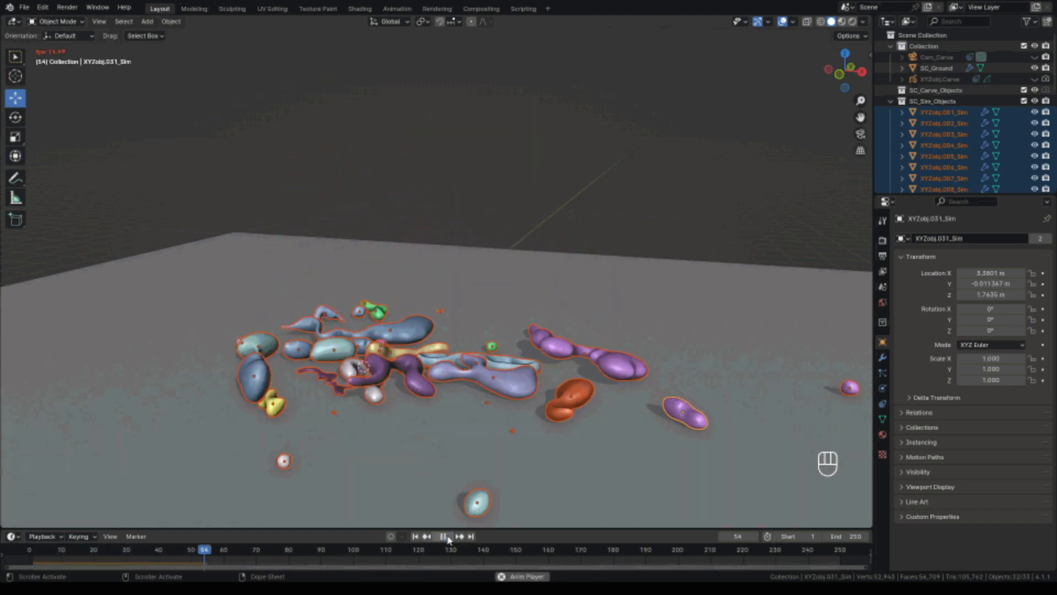
{"action": "key", "text": "ctrl+z"}
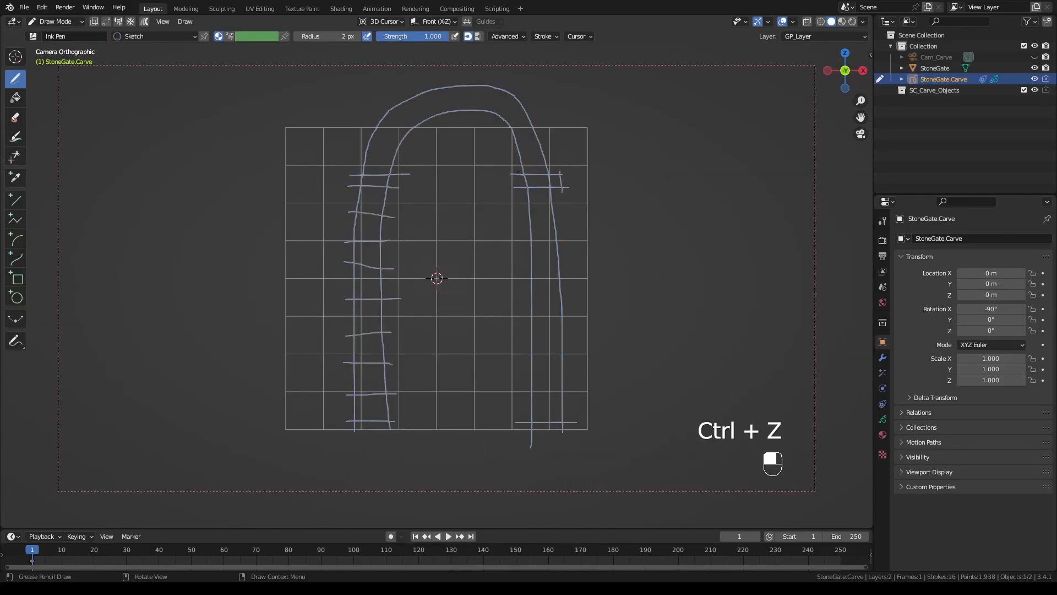
{"action": "key", "text": "ctrl+z"}
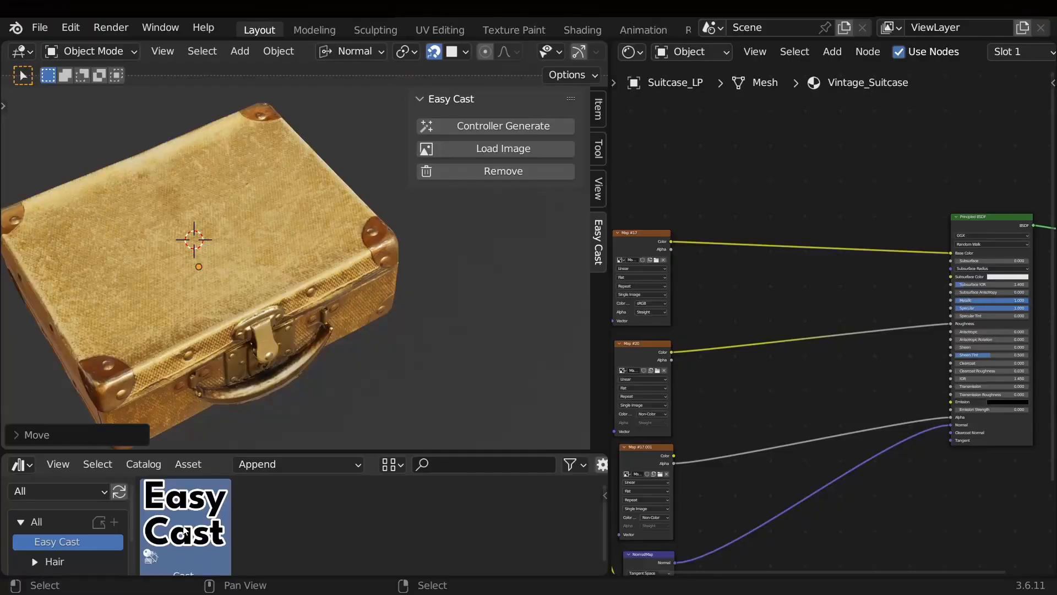
Generate an Easy Cast sticker controller on the suitcase lid and load the balloon PNG onto it
{"action": "left_click", "coordinate": [502, 126]}
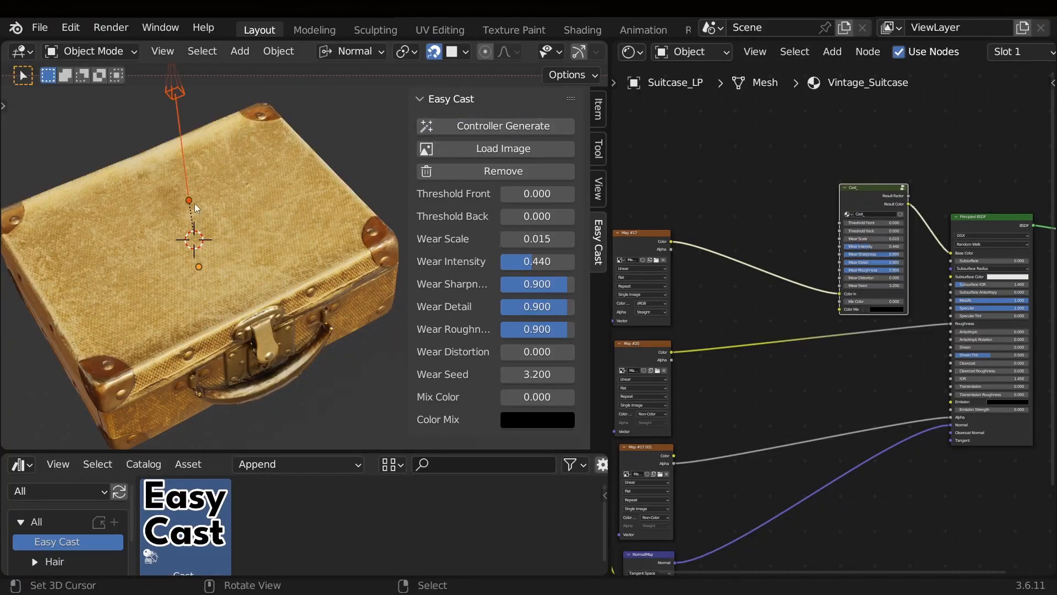
{"action": "left_click_drag", "start_coordinate": [188, 200], "coordinate": [347, 236]}
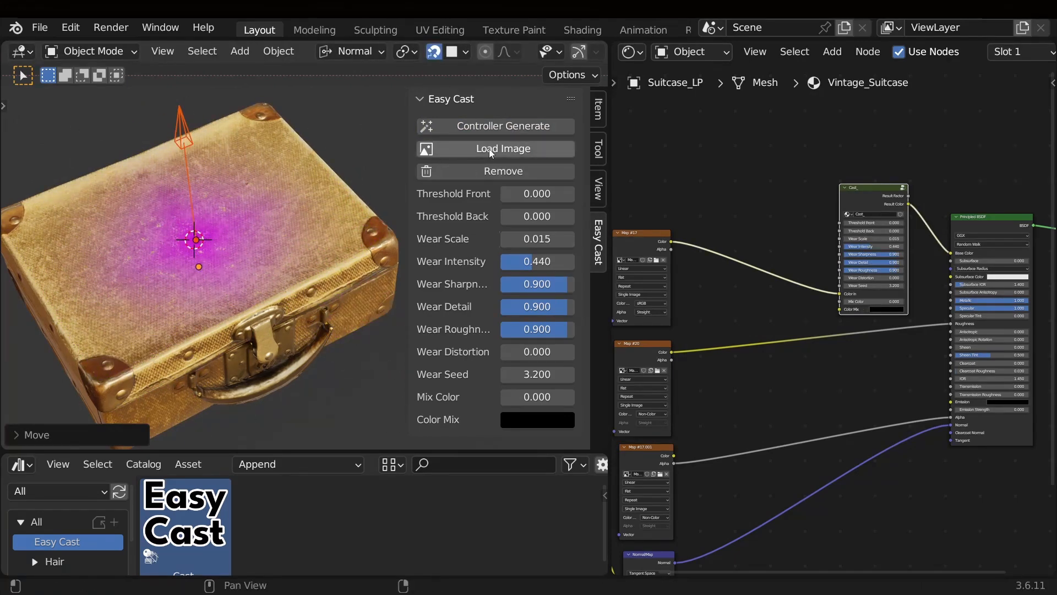
{"action": "left_click", "coordinate": [503, 149]}
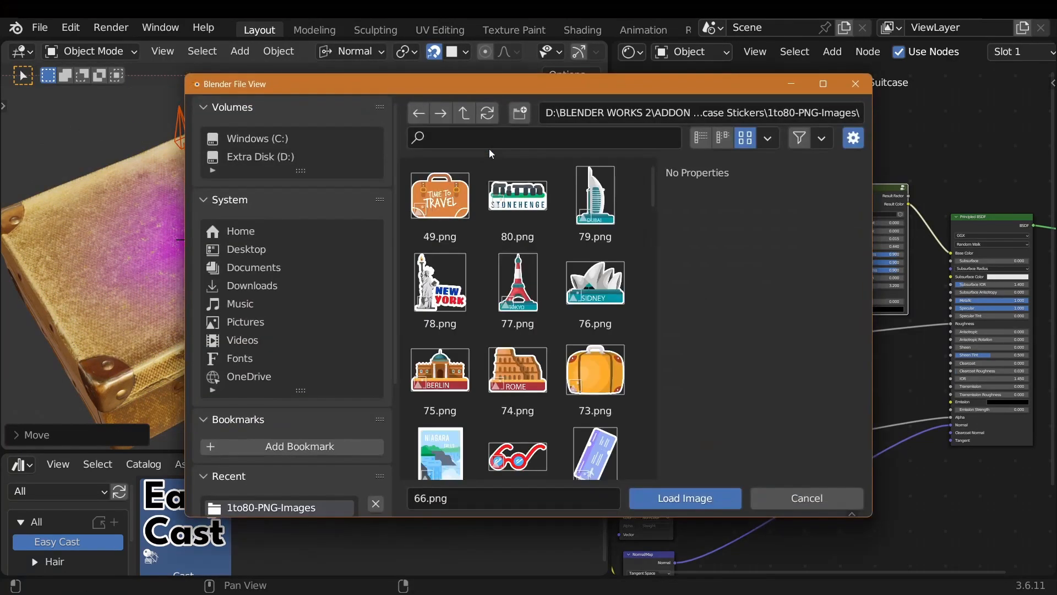
{"action": "scroll", "scroll_direction": "down", "scroll_amount": 3}
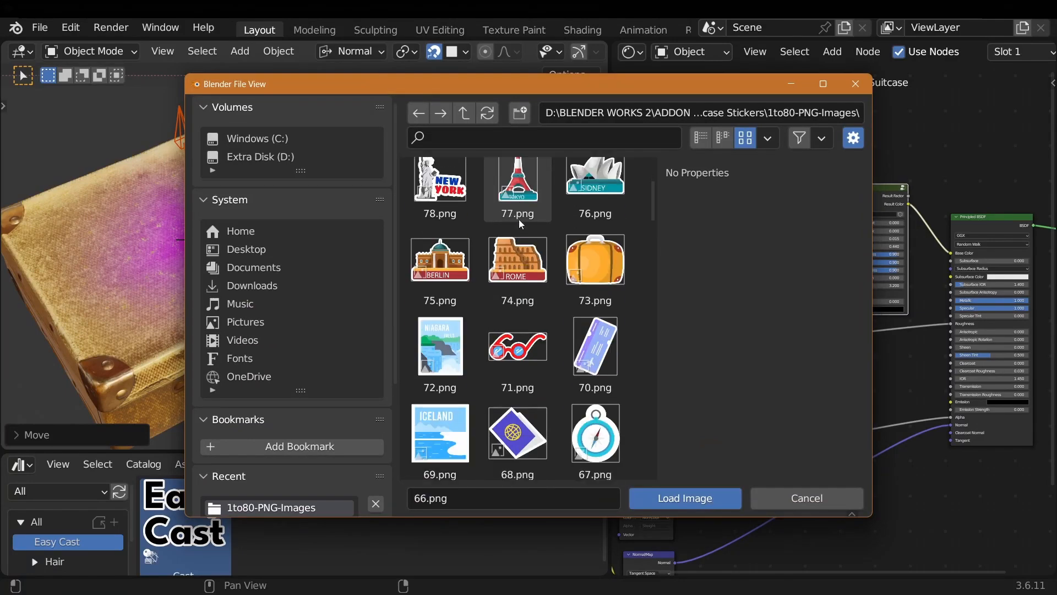
{"action": "scroll", "scroll_direction": "down", "scroll_amount": 3}
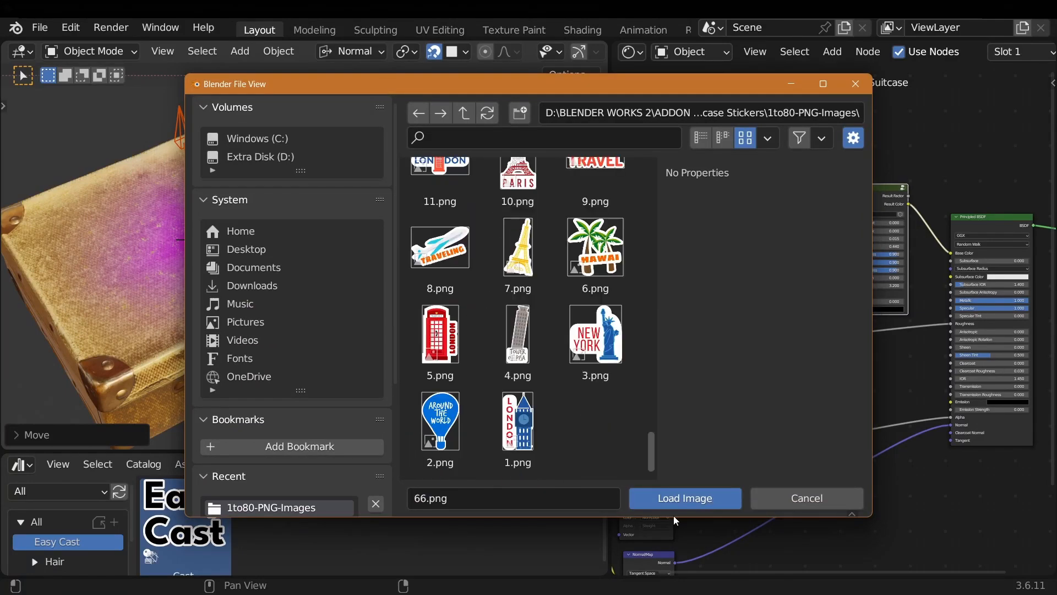
{"action": "left_click", "coordinate": [684, 497]}
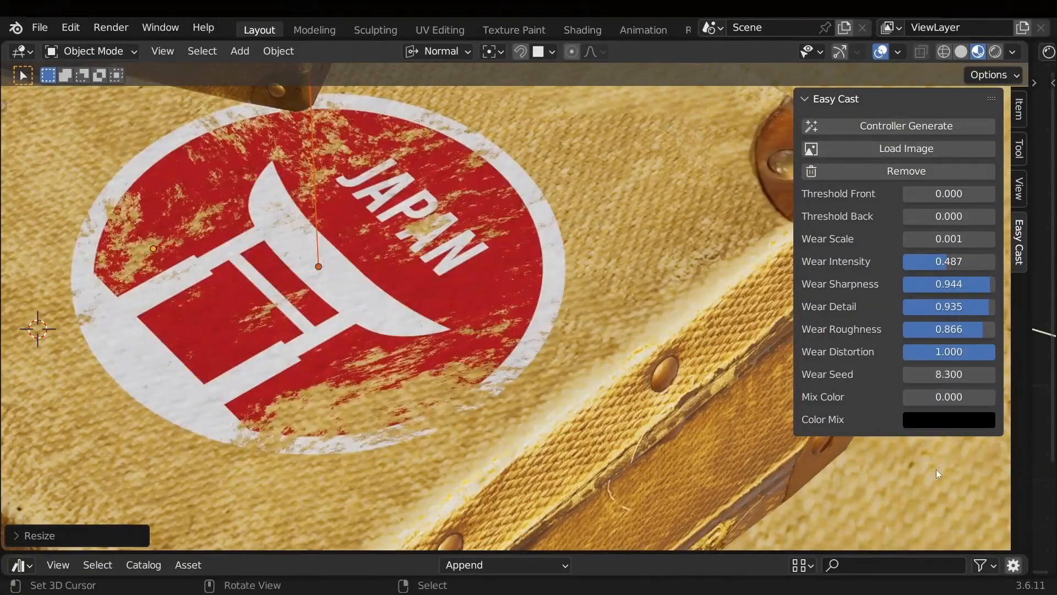
Scale and rotate the 'Around the World' balloon sticker into place on the lid
{"action": "left_click", "coordinate": [947, 420]}
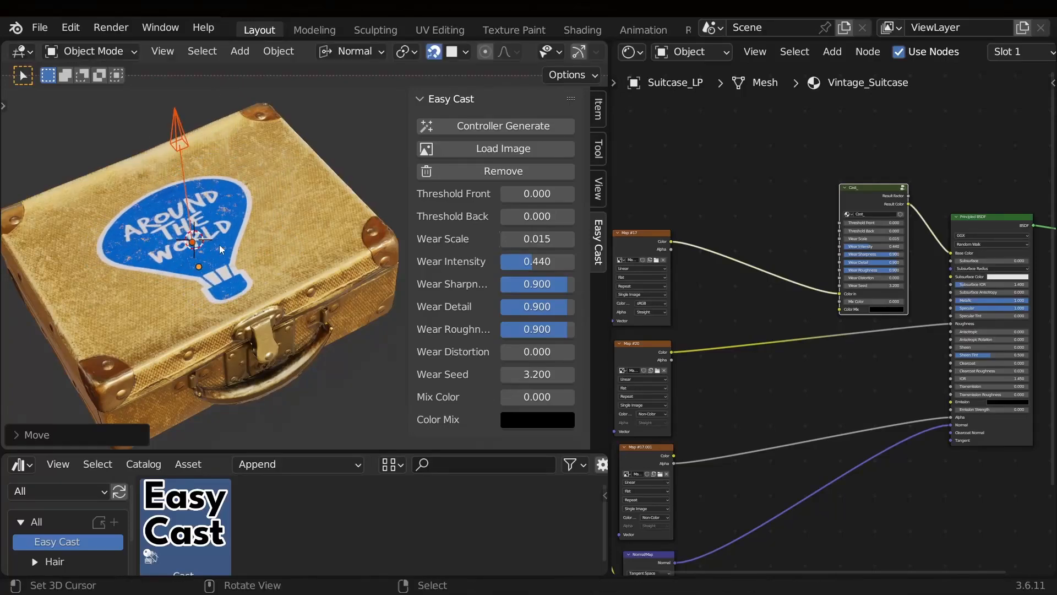
{"action": "key", "text": "s"}
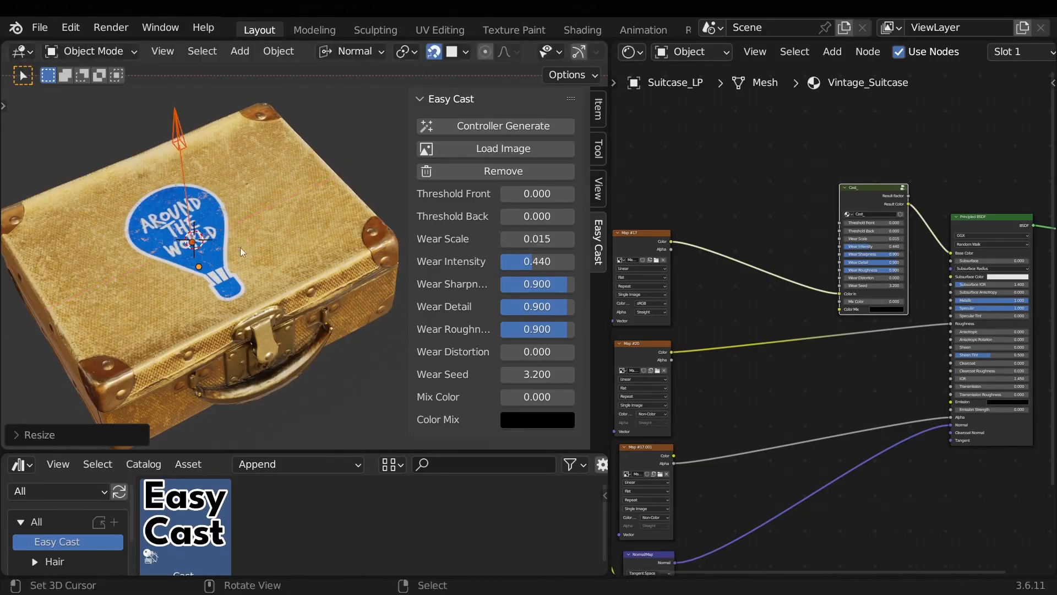
{"action": "key", "text": "r"}
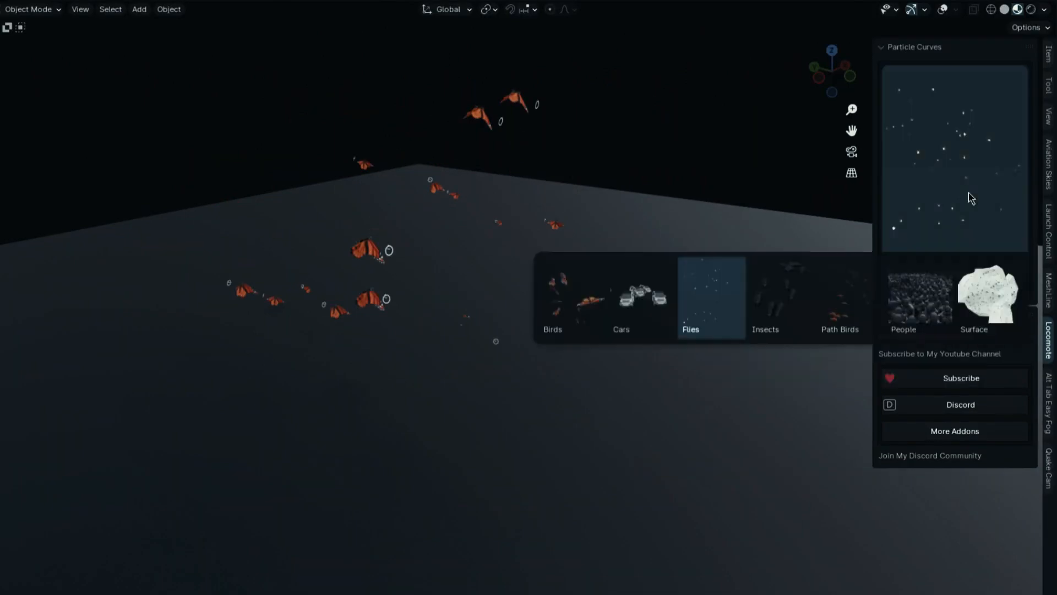
Spawn the Cars crowd from the Locomotion Particle Curves presets onto the ground
{"action": "left_click", "coordinate": [903, 296]}
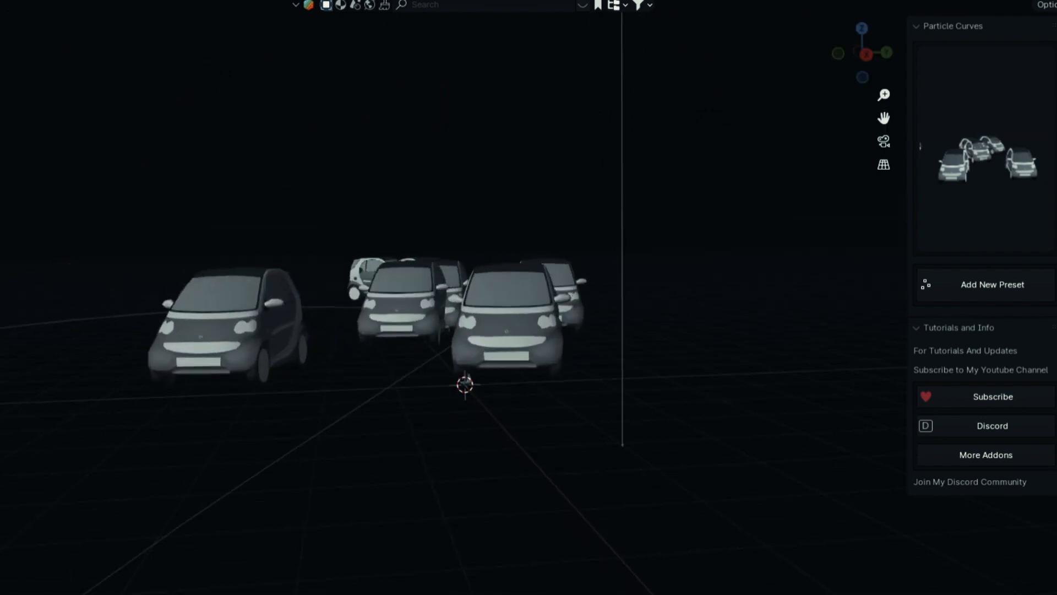
{"action": "left_click", "coordinate": [992, 285]}
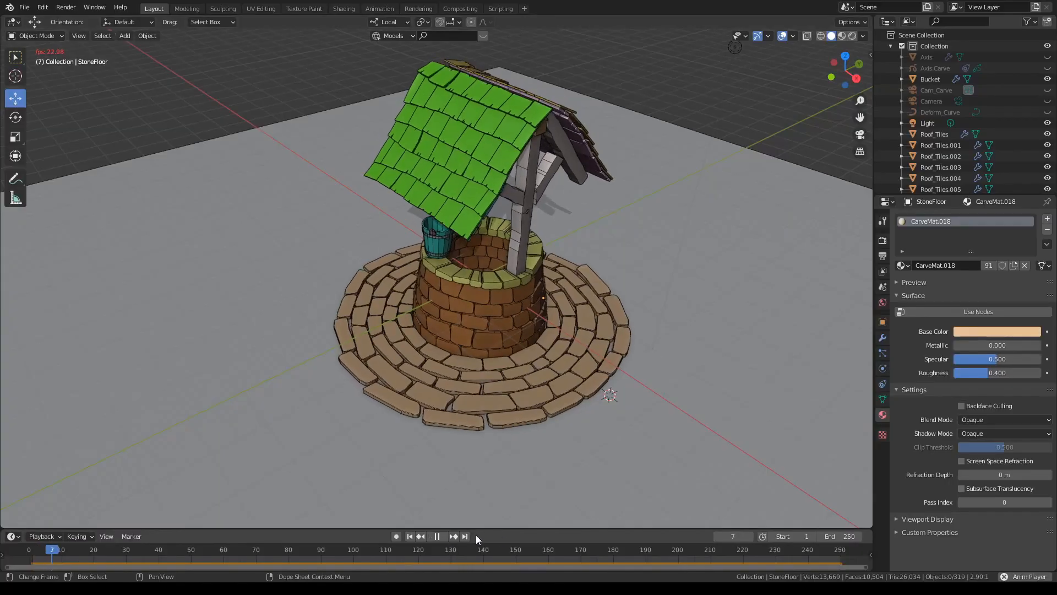
Play the stone well's rigid body collapse into scattered bricks, planks and roof tiles
{"action": "left_click", "coordinate": [436, 536]}
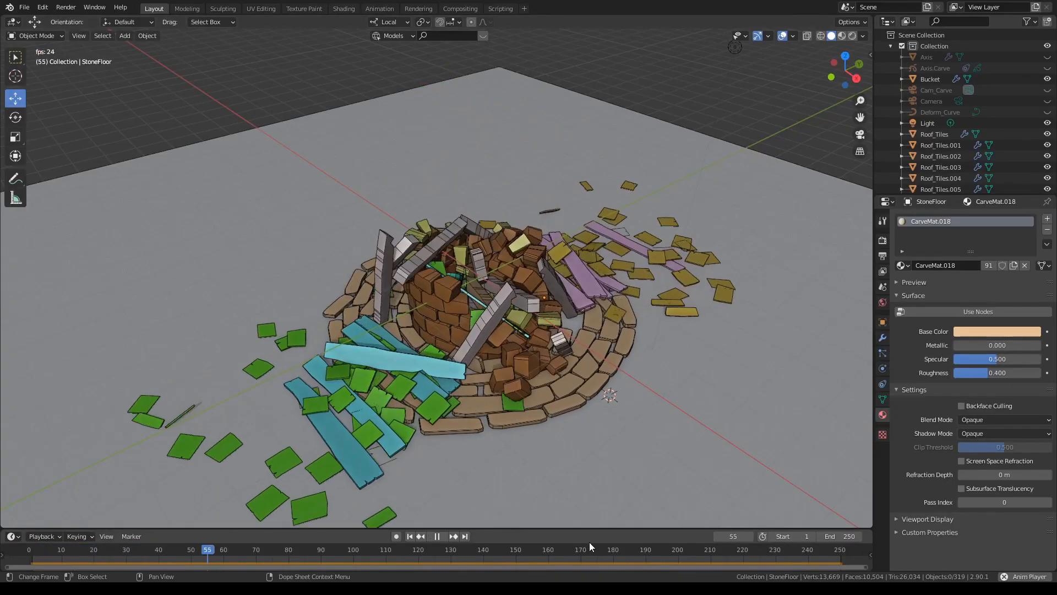